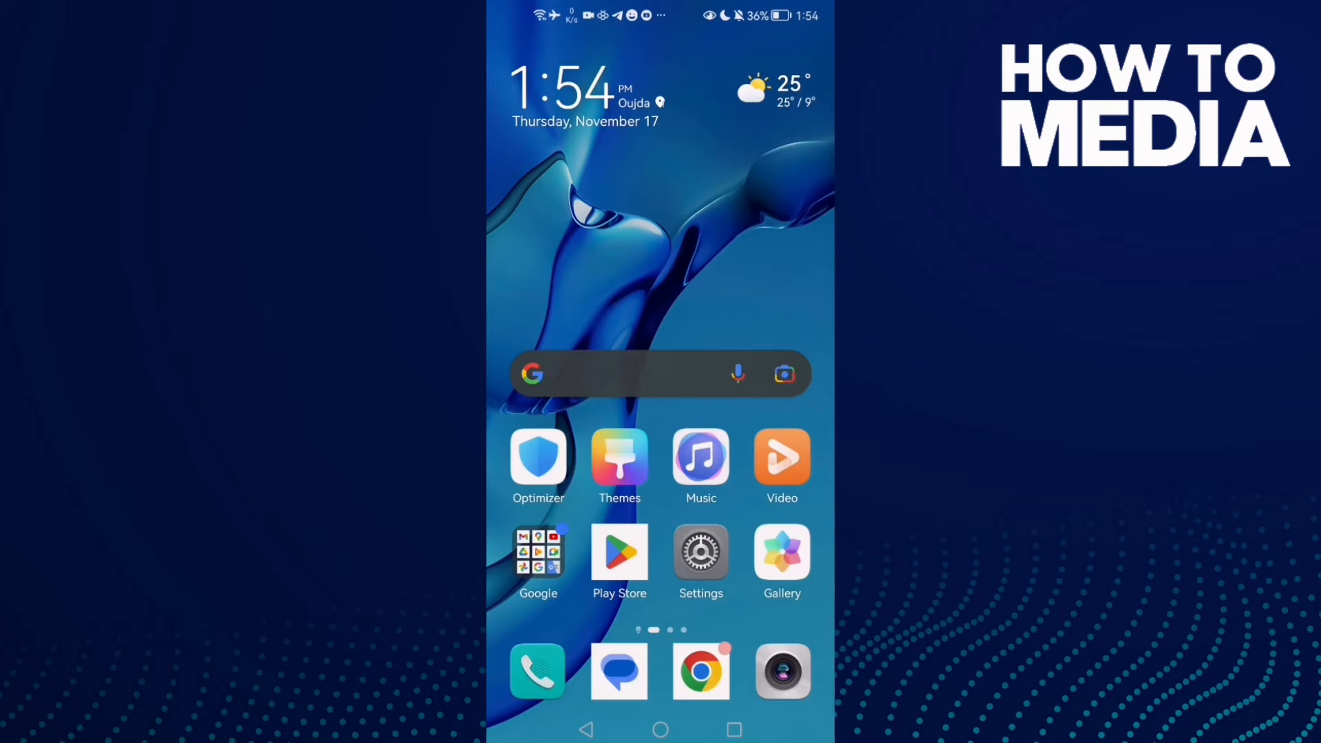
Step: Launch Settings from the home screen and go to the Apps section
click(700, 553)
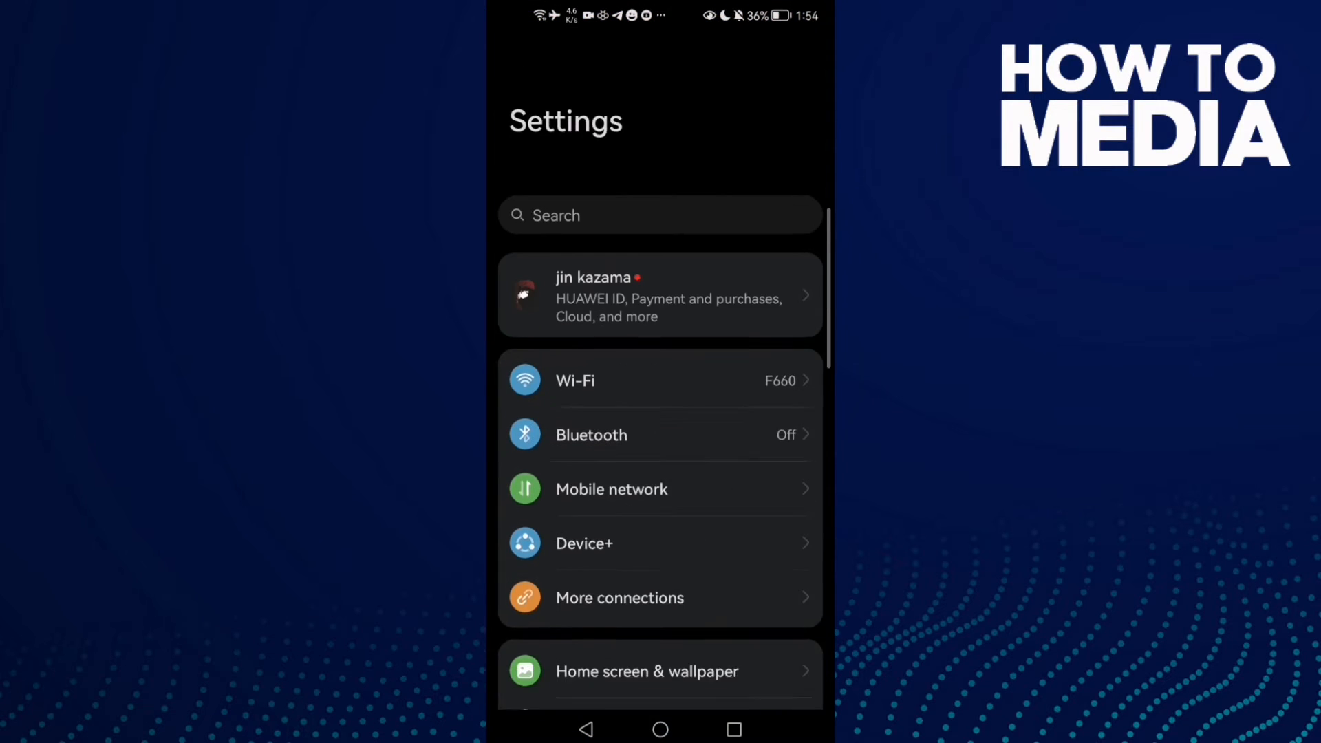
scroll(down, 3)
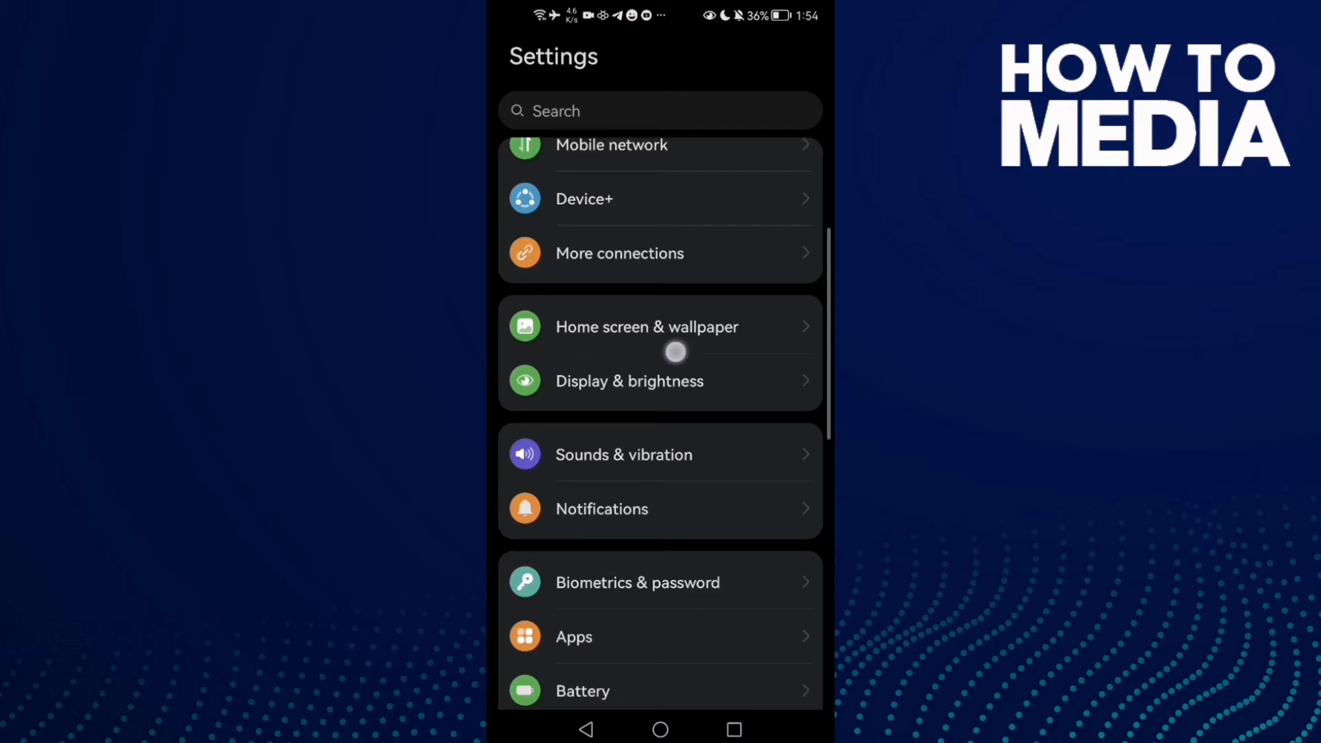
click(573, 637)
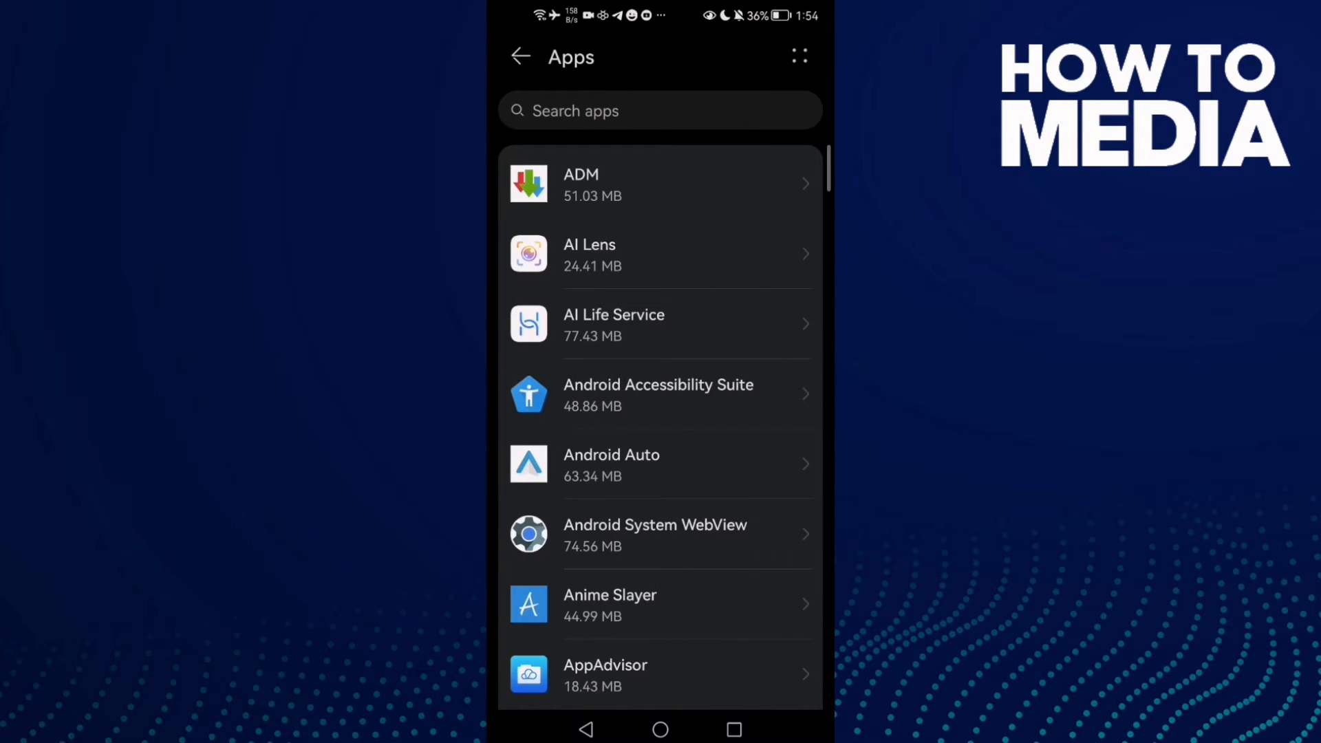
Step: Open Telegram's app info and its Storage page, showing 444 MB total and 67.11 MB cache
click(658, 111)
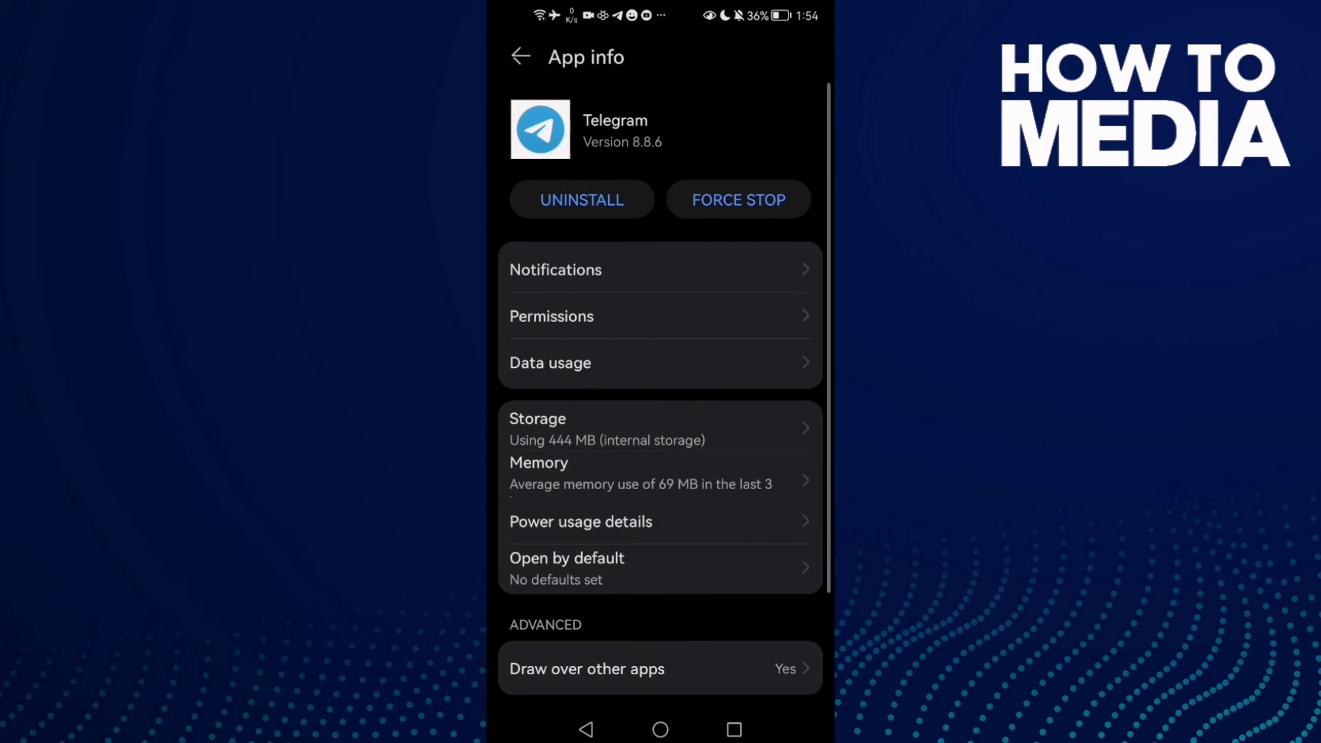
click(738, 200)
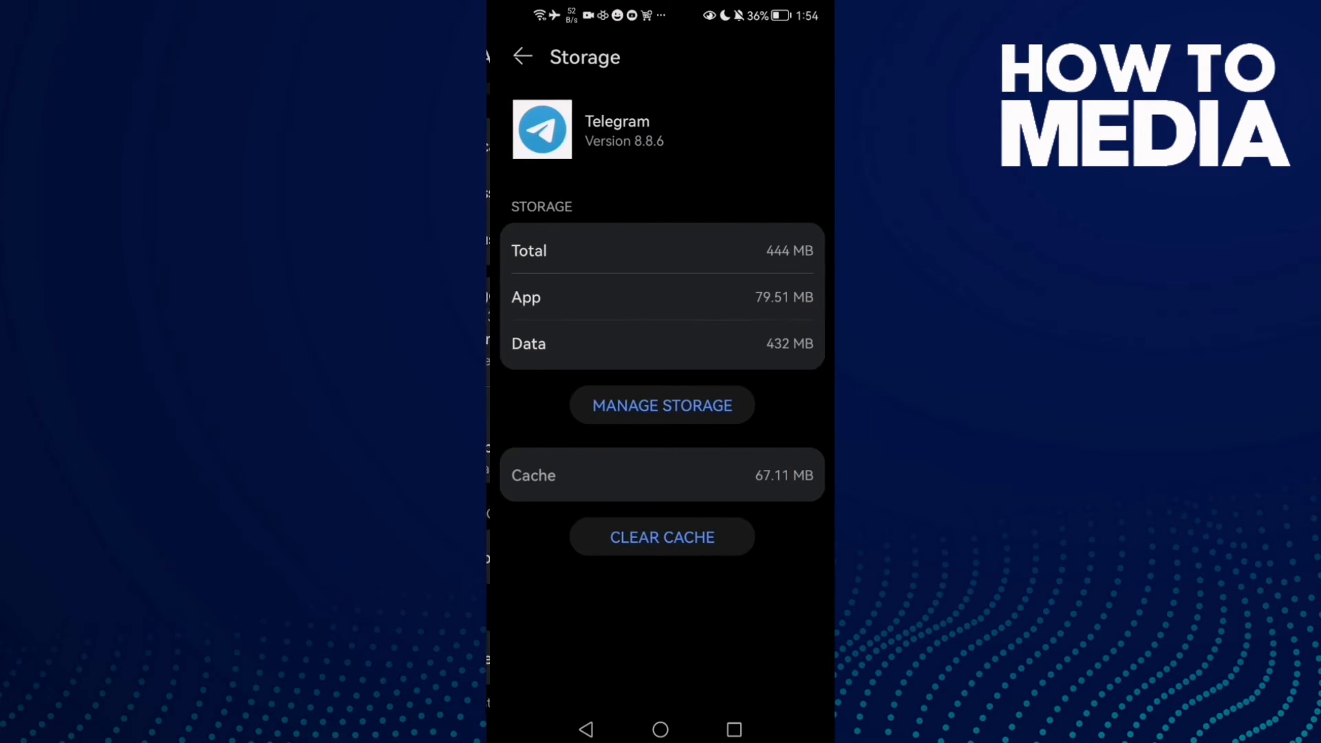
Step: Clear Telegram's 67.11 MB cache to 0 B, then open the Draw over other apps permission
click(661, 536)
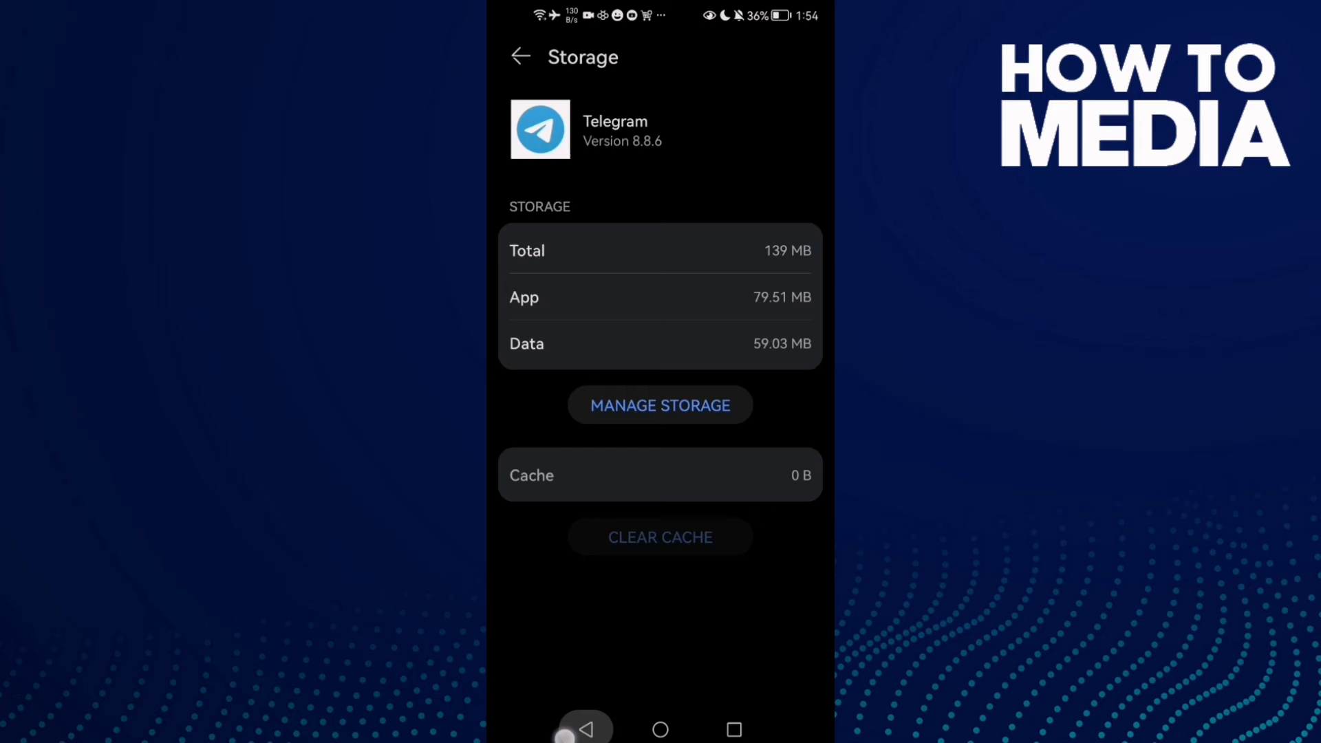
click(519, 57)
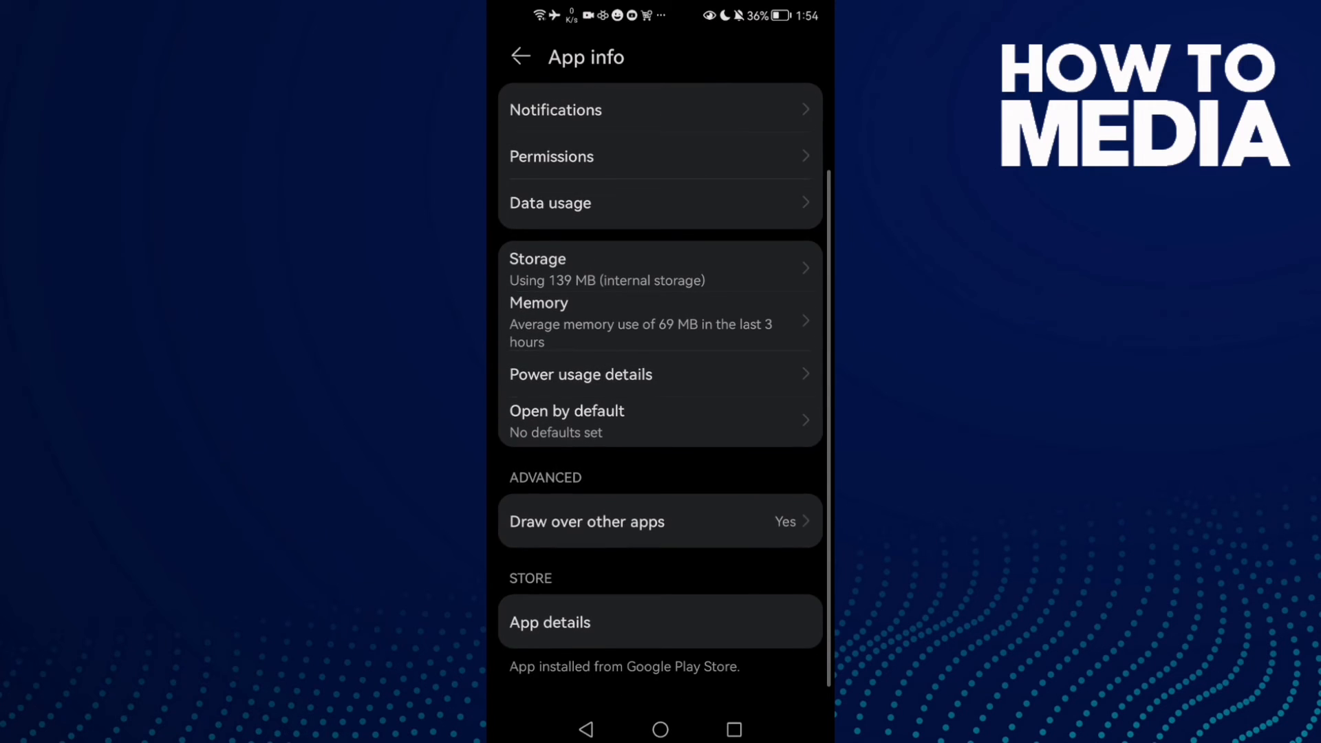
click(587, 521)
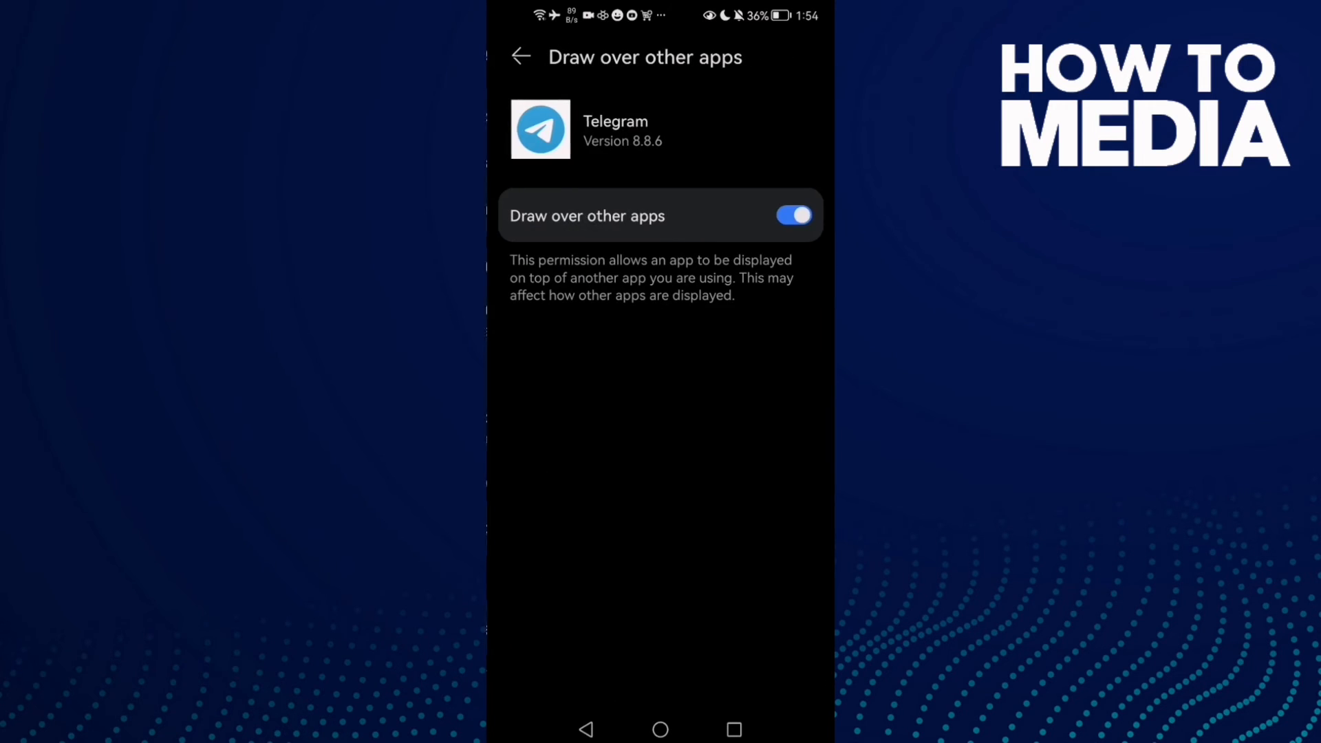